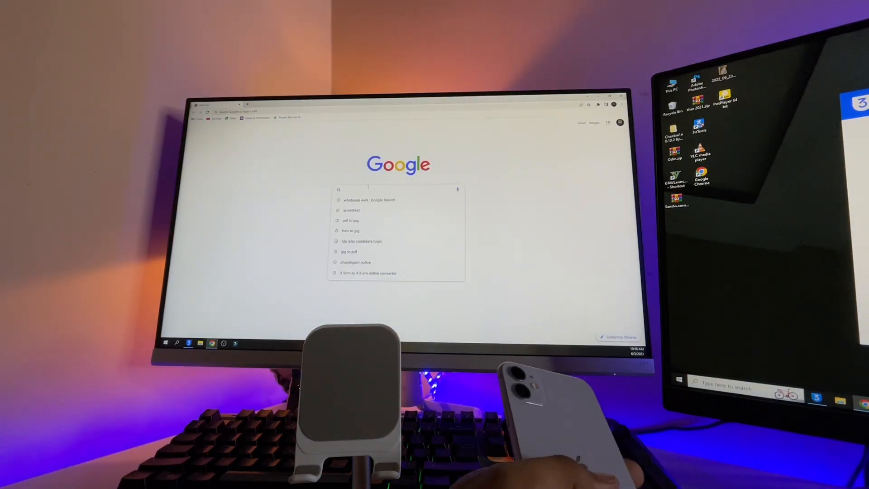
# Step: Search Google for "3u tools" to bring up the official 3uTools site results
pyautogui.write('3')
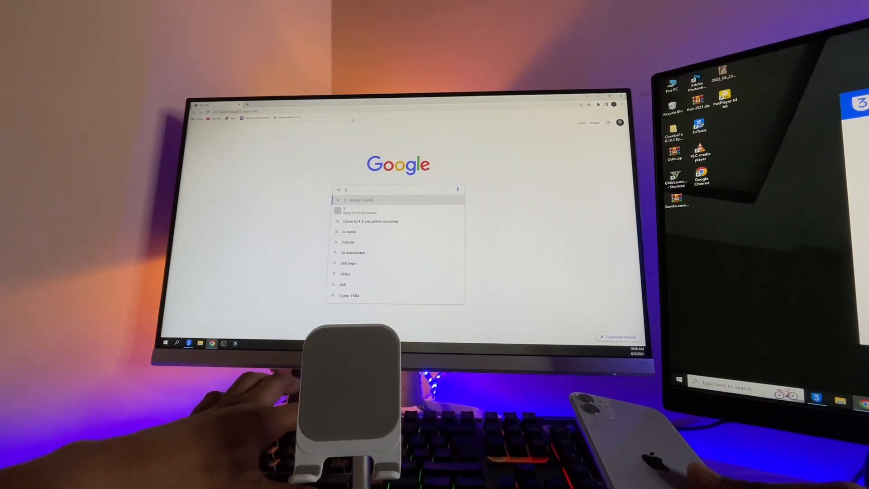
pyautogui.write('u tools')
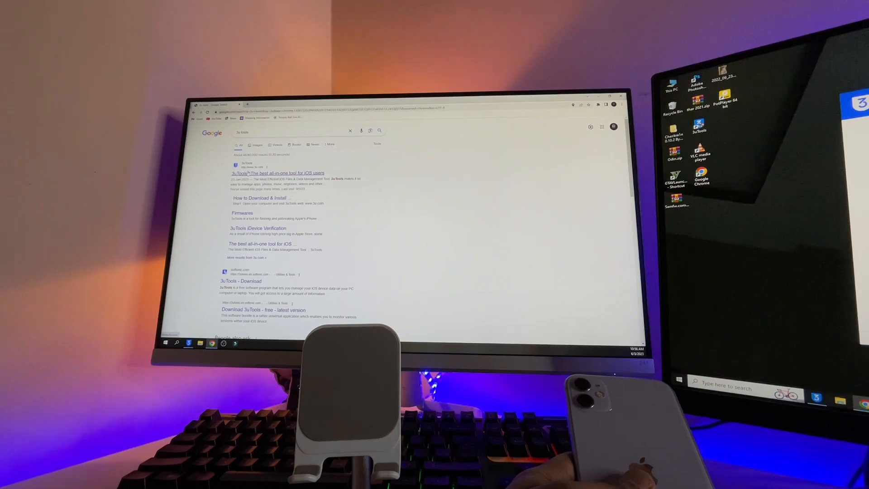
pyautogui.click(278, 173)
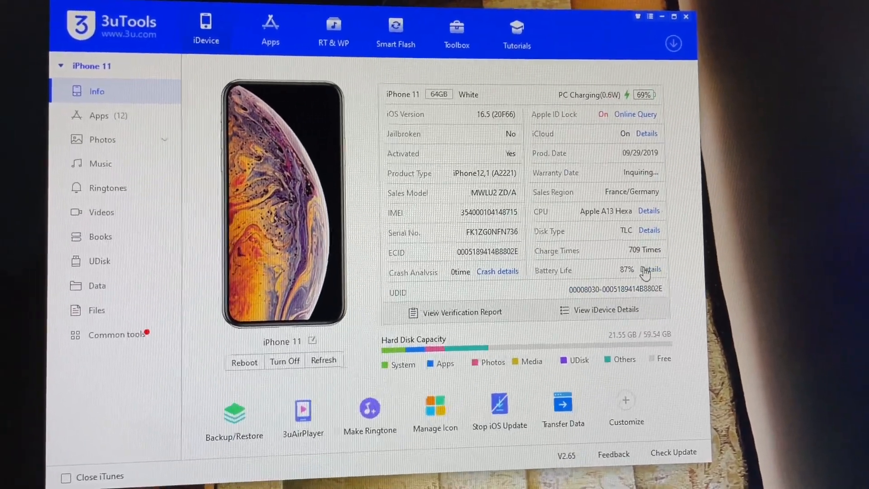
# Step: Open Battery Details for the iPhone 11, showing 2704mAh capacity and 87% battery life
pyautogui.click(651, 269)
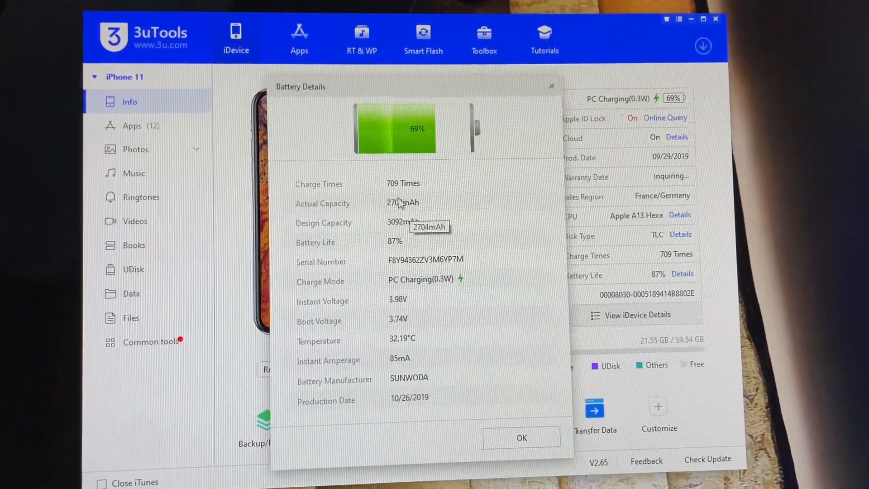